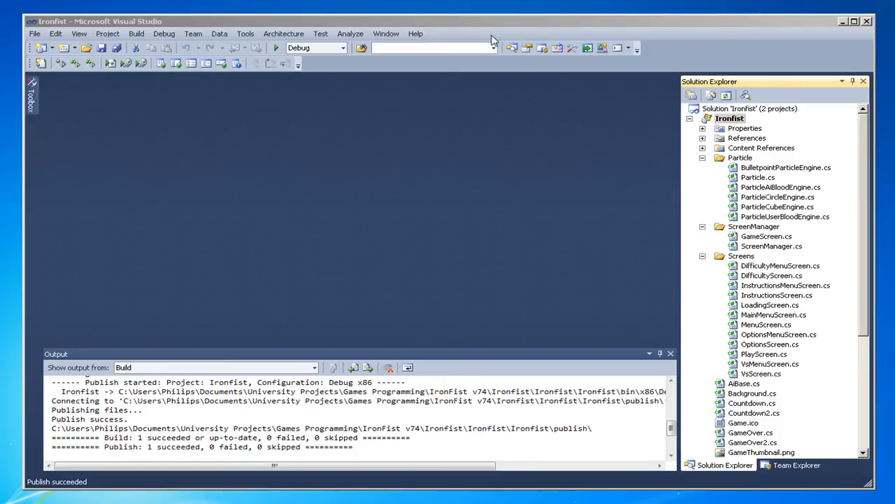
{"action": "mouse_move", "coordinate": [487, 123]}
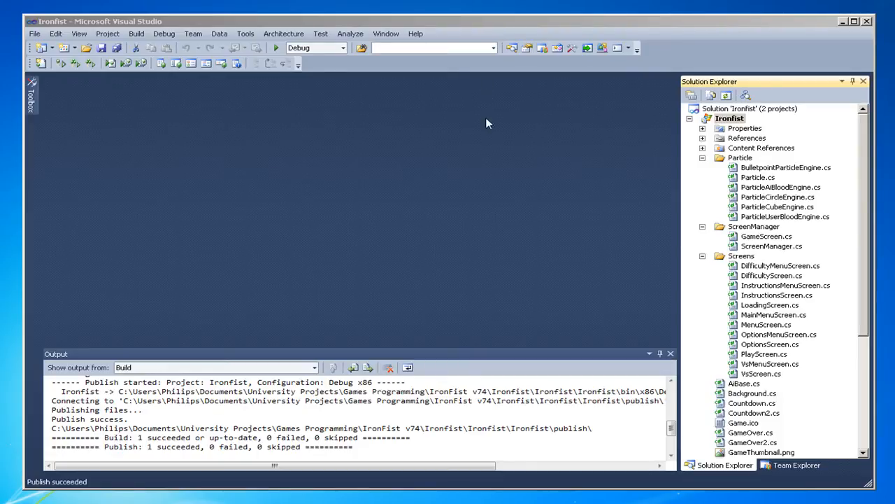
Launch the published IronFist game from its desktop shortcut and allow it past the avast warning
{"action": "left_click", "coordinate": [730, 117]}
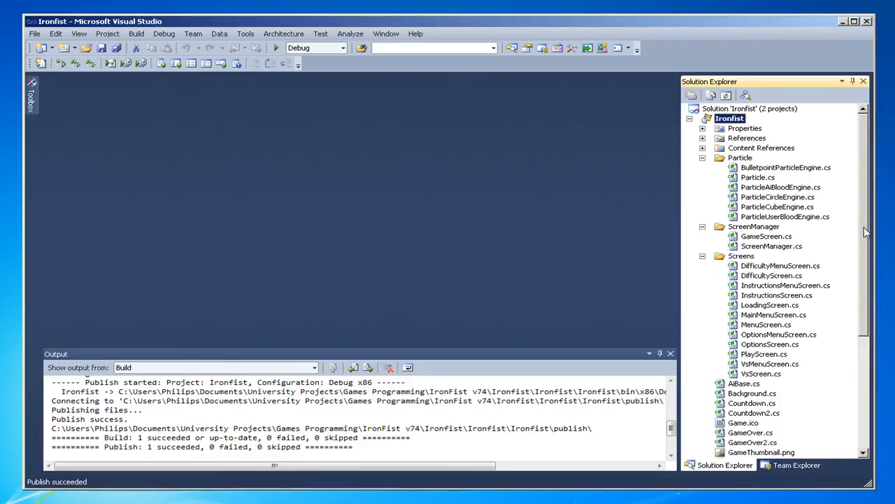
{"action": "mouse_move", "coordinate": [866, 205]}
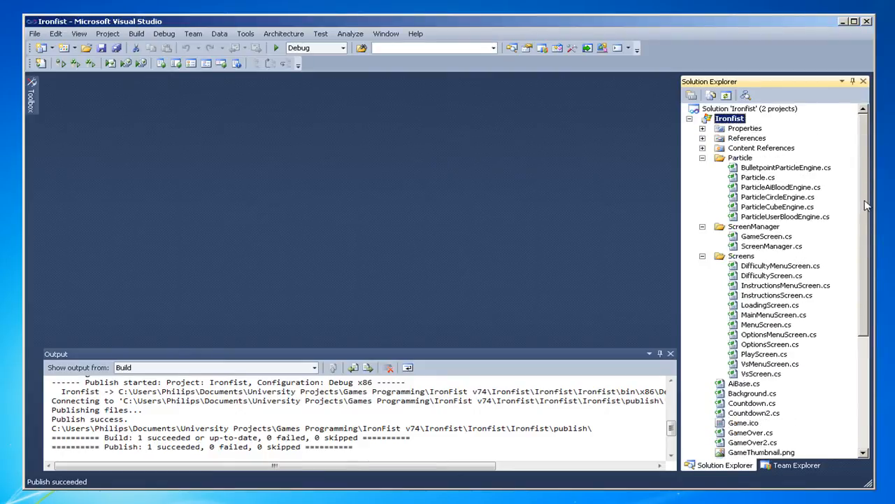
{"action": "mouse_move", "coordinate": [235, 80]}
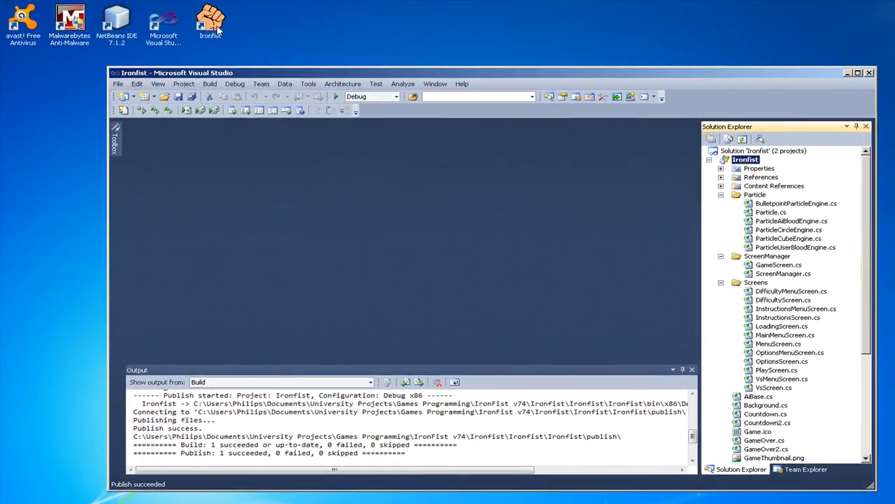
{"action": "left_click", "coordinate": [210, 84]}
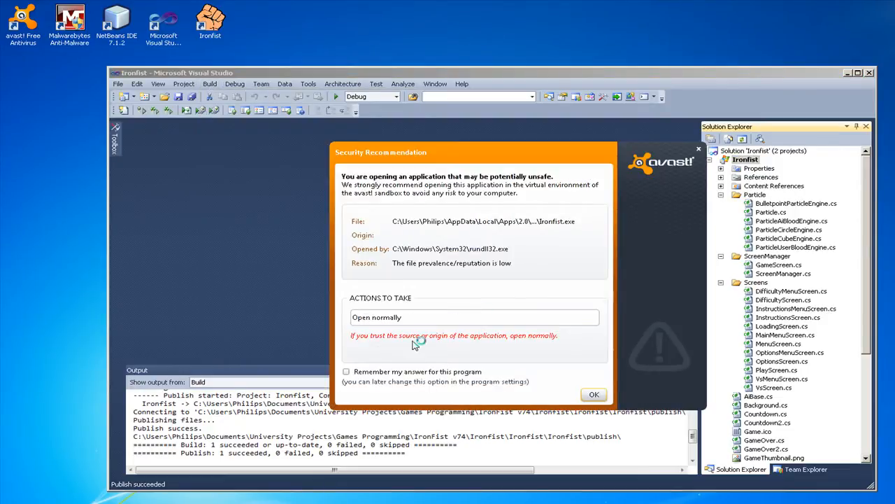
{"action": "left_click", "coordinate": [593, 395]}
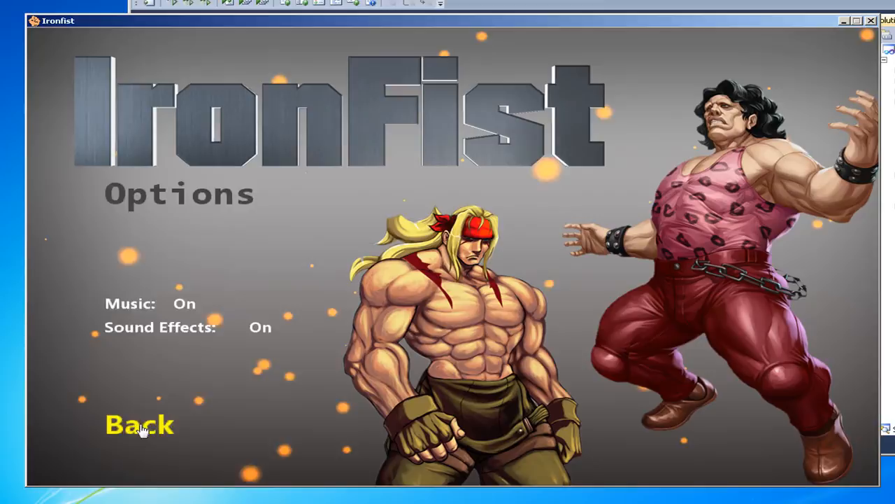
Leave Options, view the keyboard control Instructions screen, and return to the Main Menu
{"action": "left_click", "coordinate": [140, 426]}
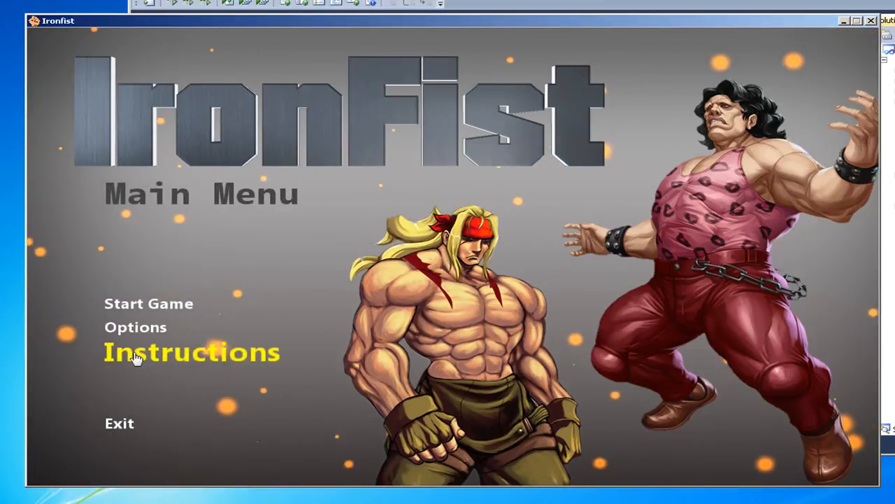
{"action": "left_click", "coordinate": [191, 353]}
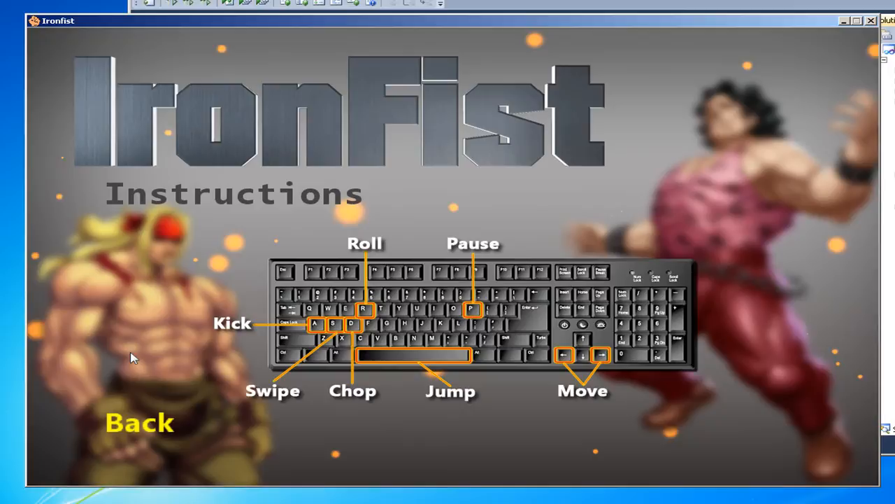
{"action": "left_click", "coordinate": [139, 423]}
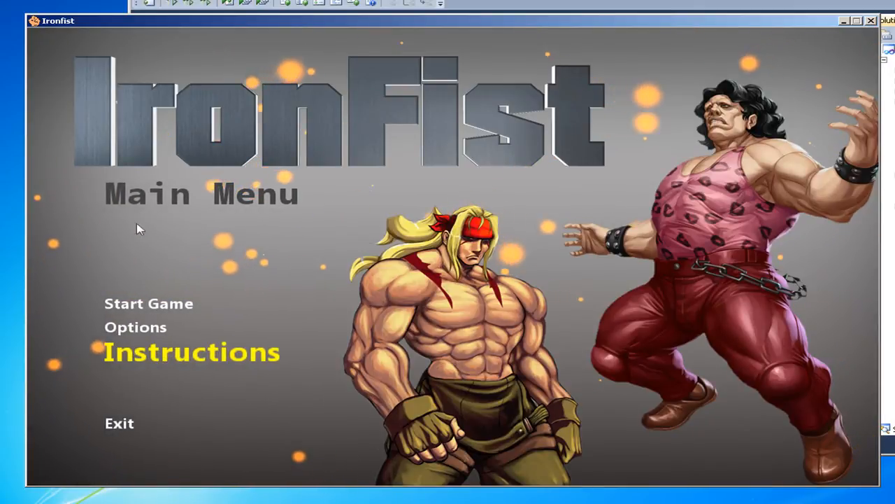
Choose Start Game to reach the Difficulty screen with easy, medium and hard
{"action": "left_click", "coordinate": [148, 302]}
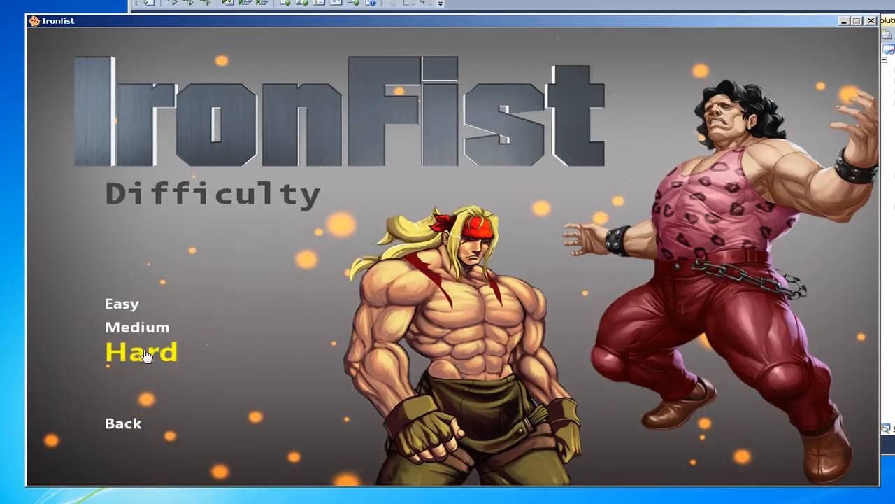
Begin a Medium-difficulty match against the AI and resume it from the Paused screen
{"action": "left_click", "coordinate": [140, 351]}
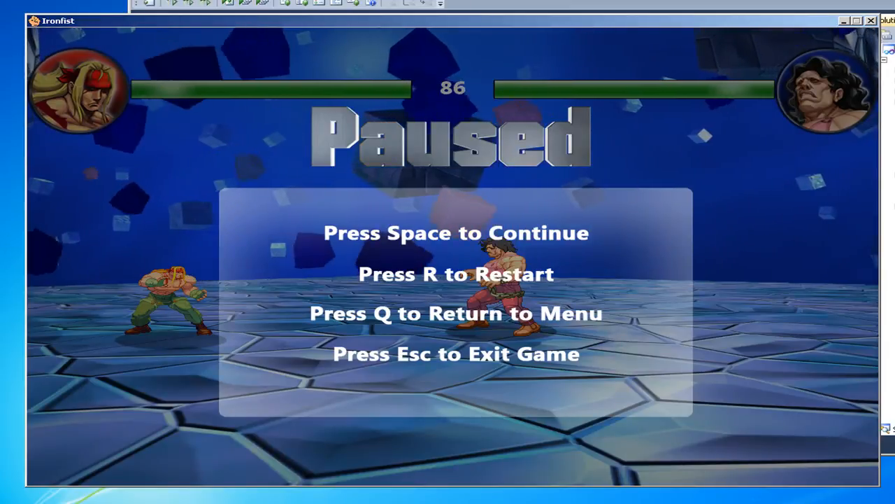
{"action": "key", "text": "space"}
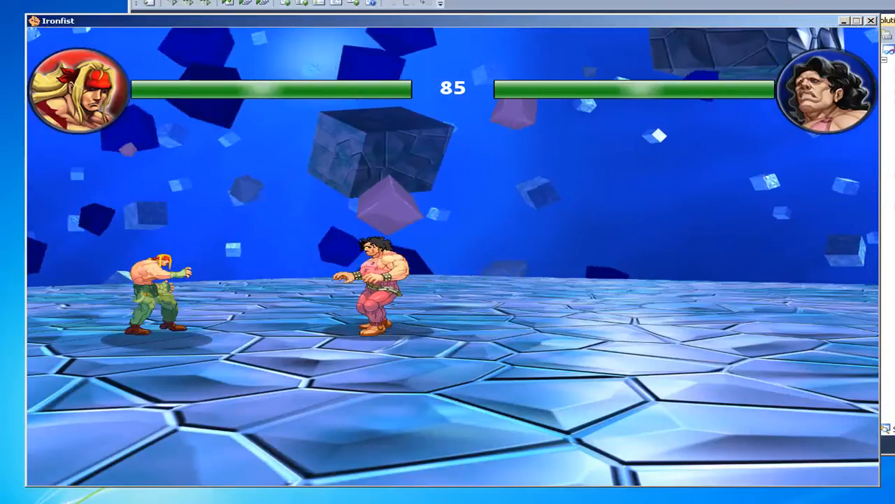